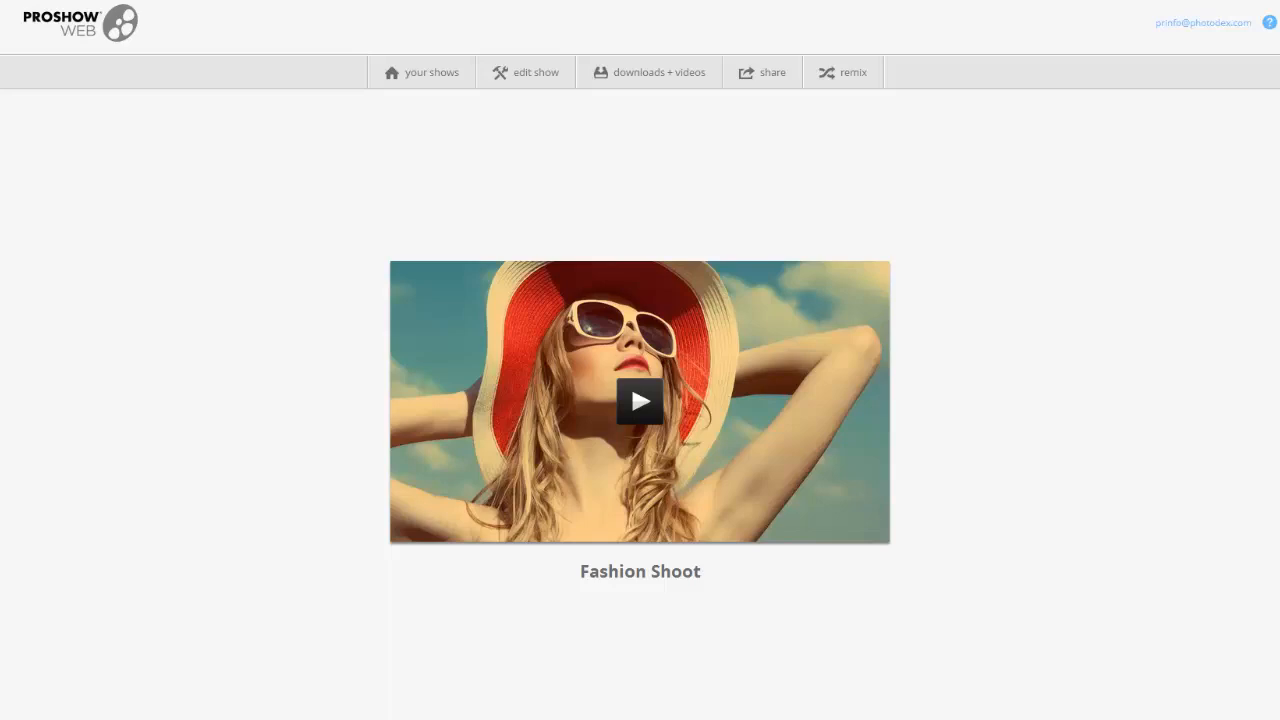
mouse_move(1222, 85)
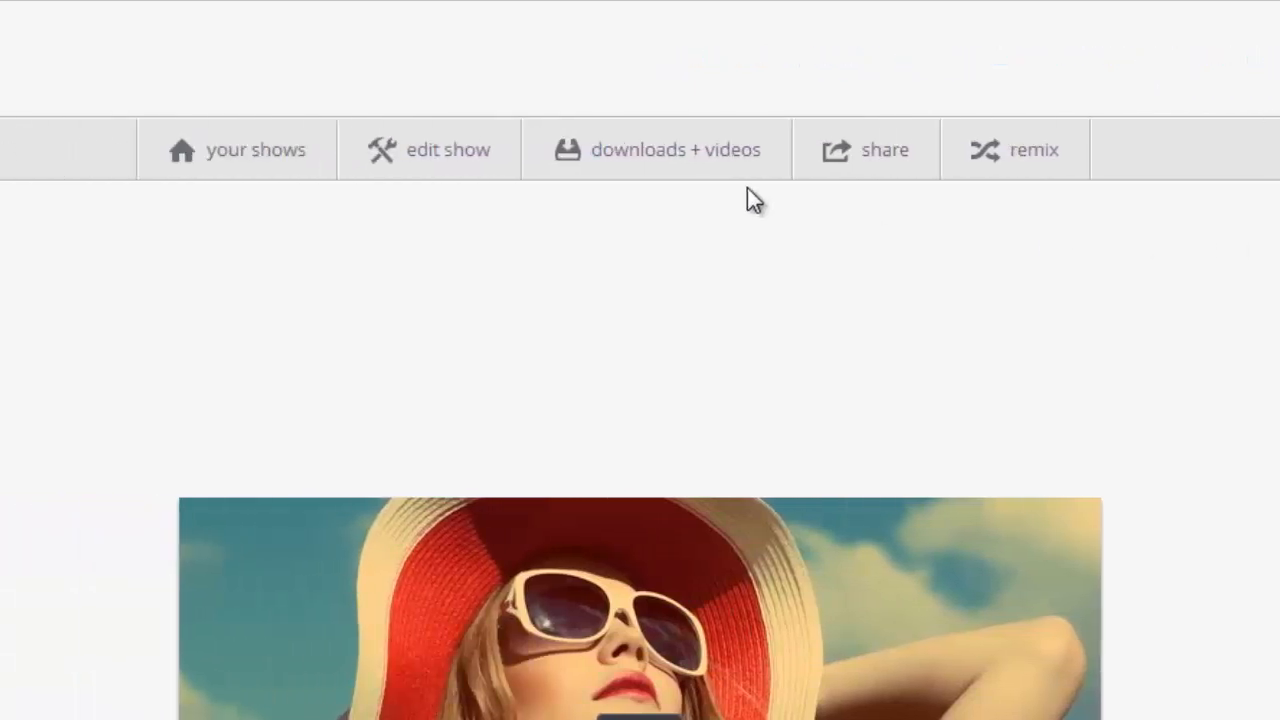
Open sharing for the Fashion Shoot show and switch branding to Custom
click(674, 149)
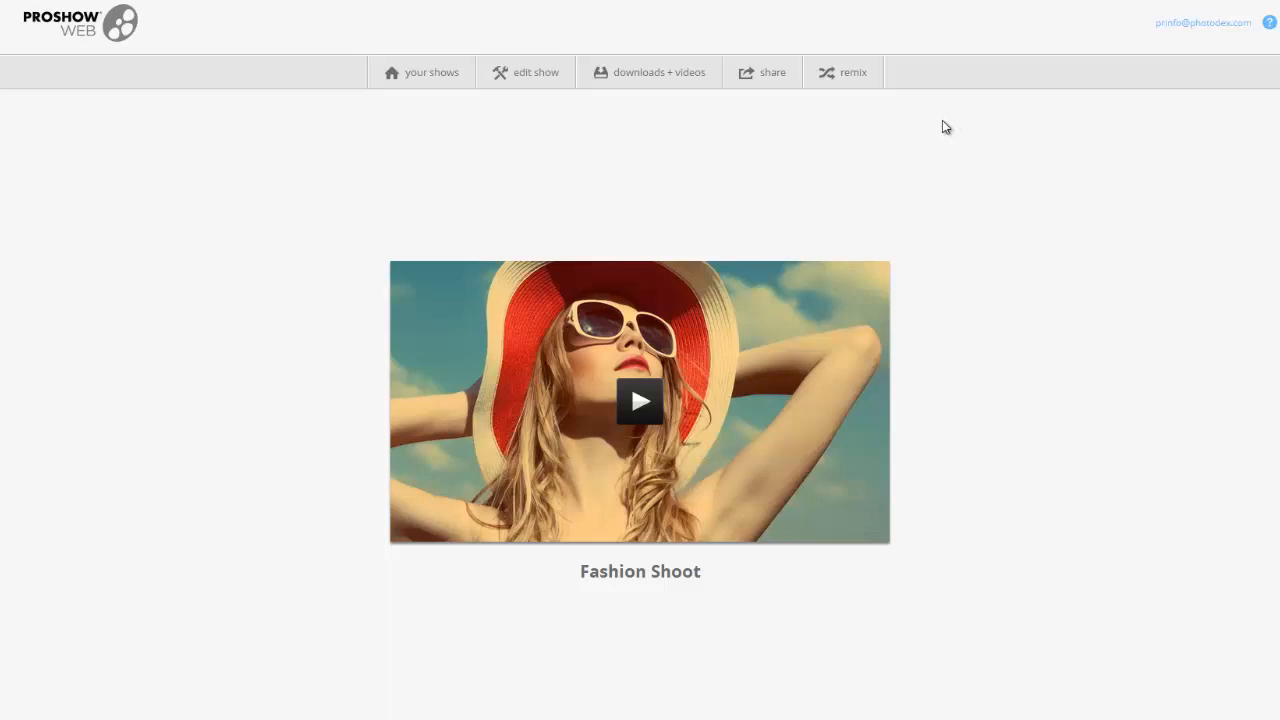
mouse_move(763, 91)
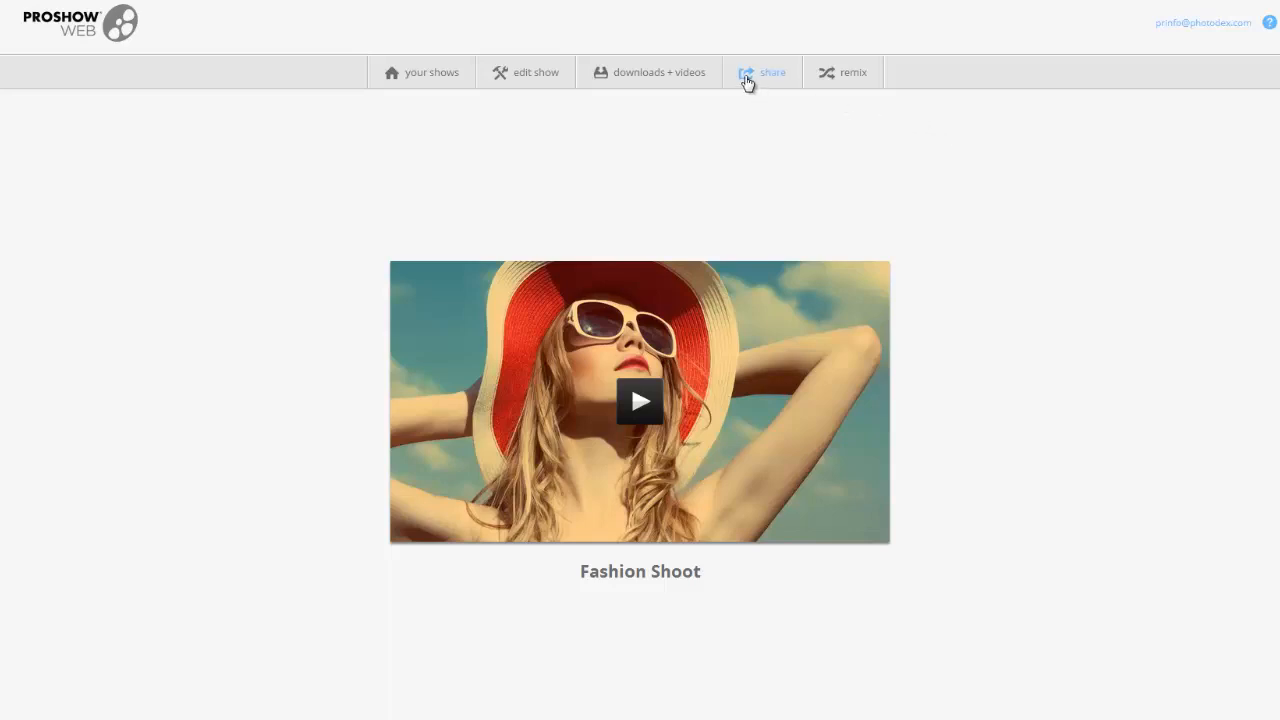
click(762, 72)
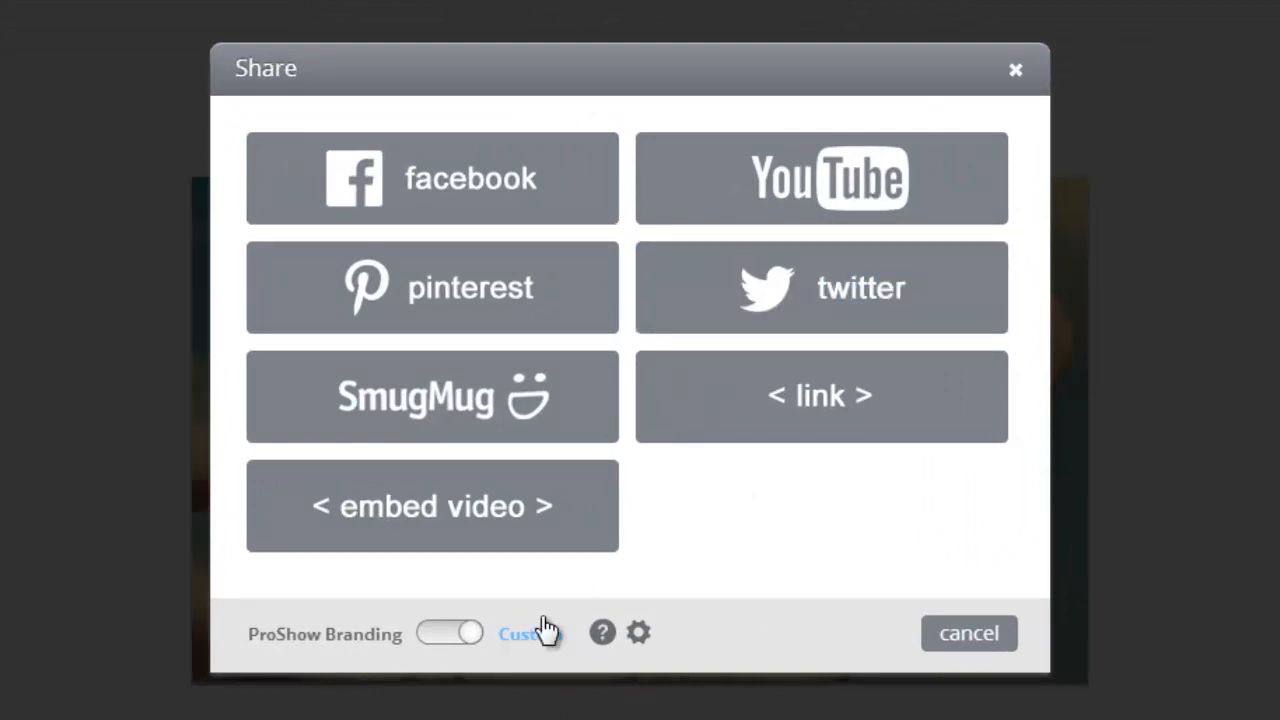
click(449, 633)
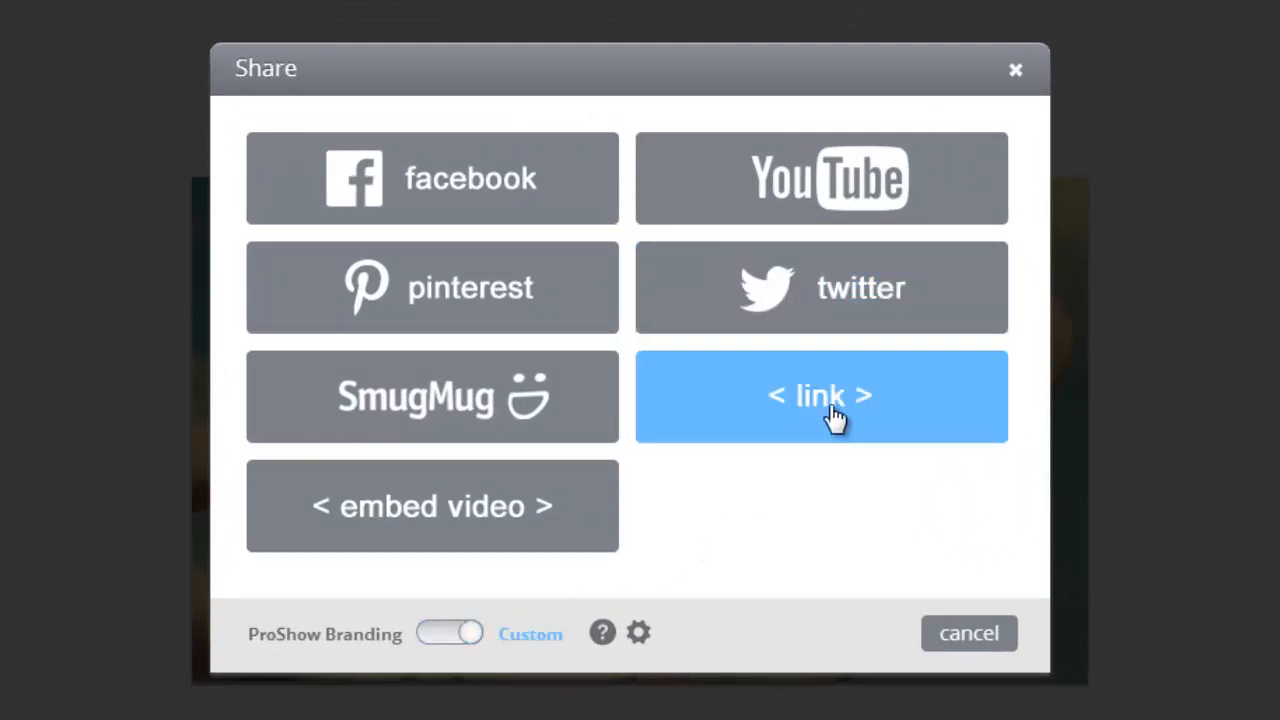
Choose the link share option and open the show-vid.com watch page in a new tab
click(820, 396)
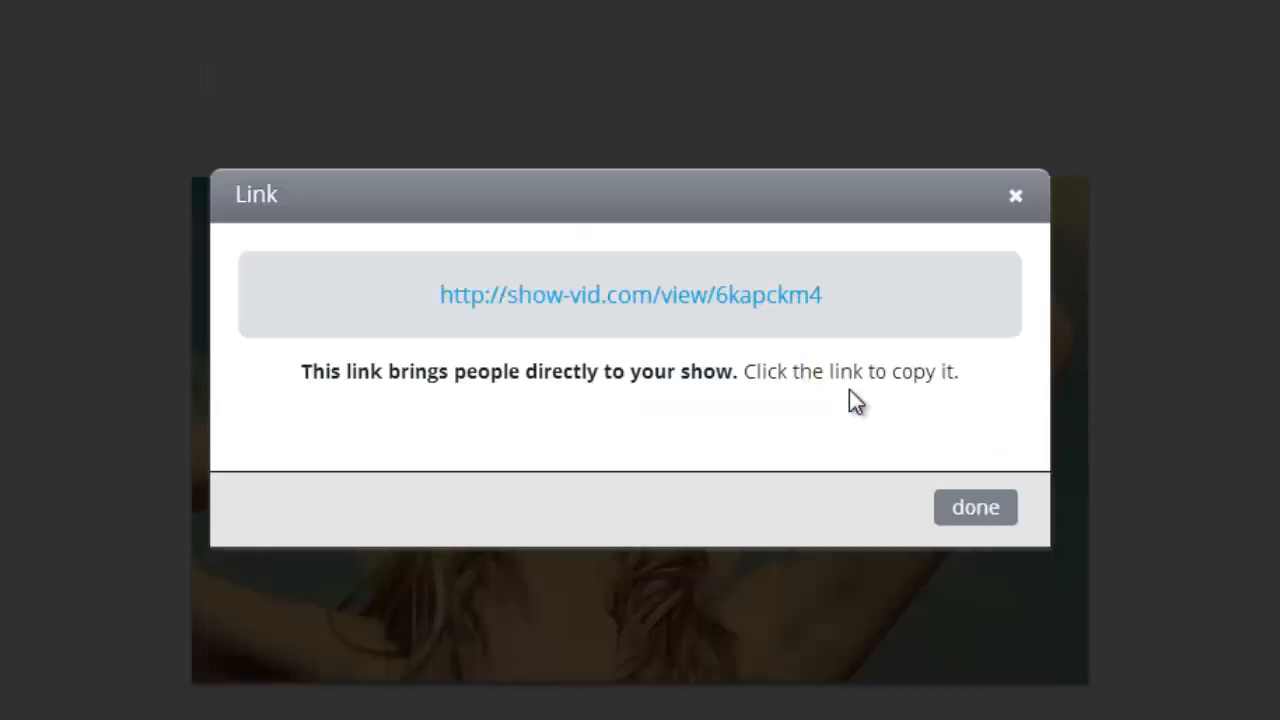
mouse_move(818, 308)
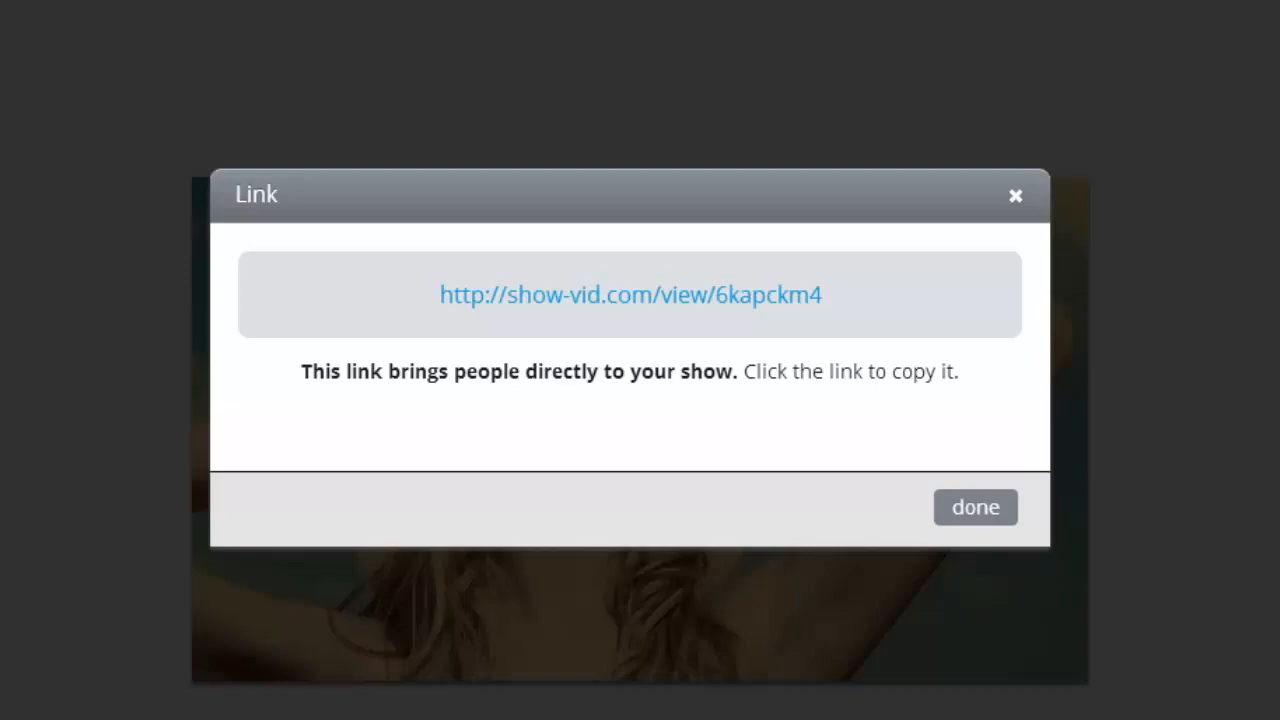
click(629, 294)
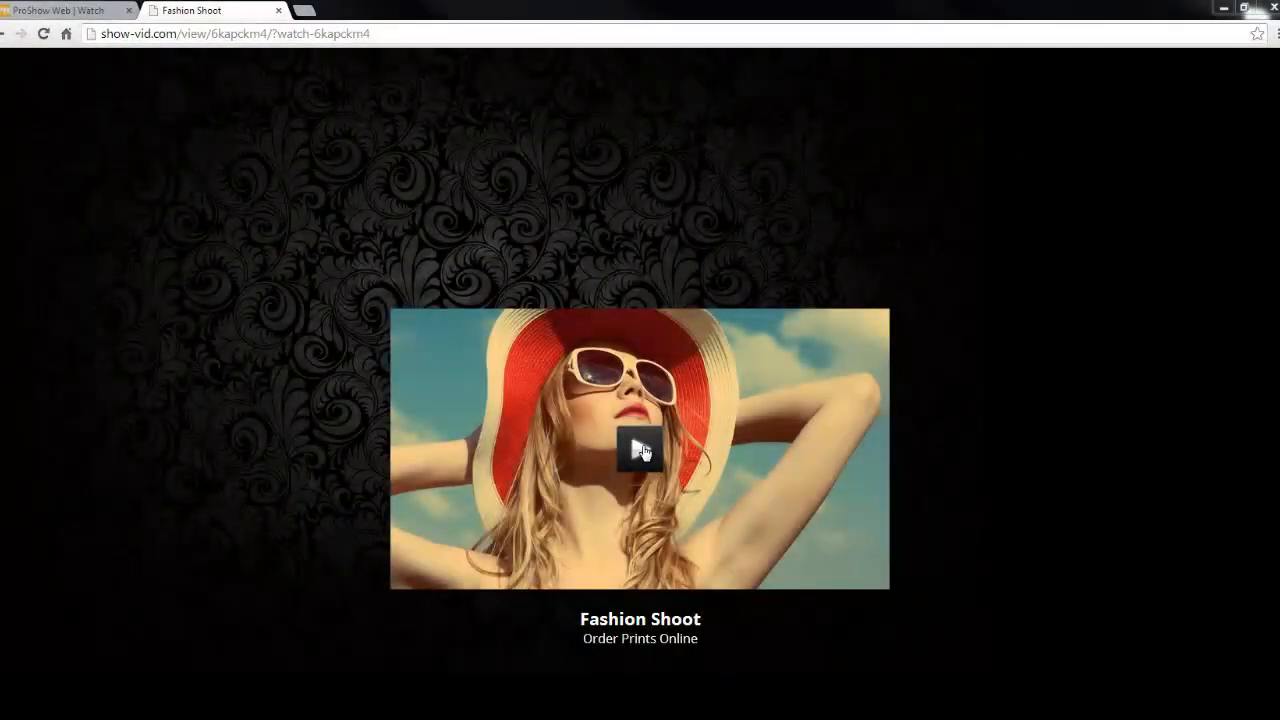
Play the show on the watch page, then return to the ProShow Web Watch tab
click(640, 449)
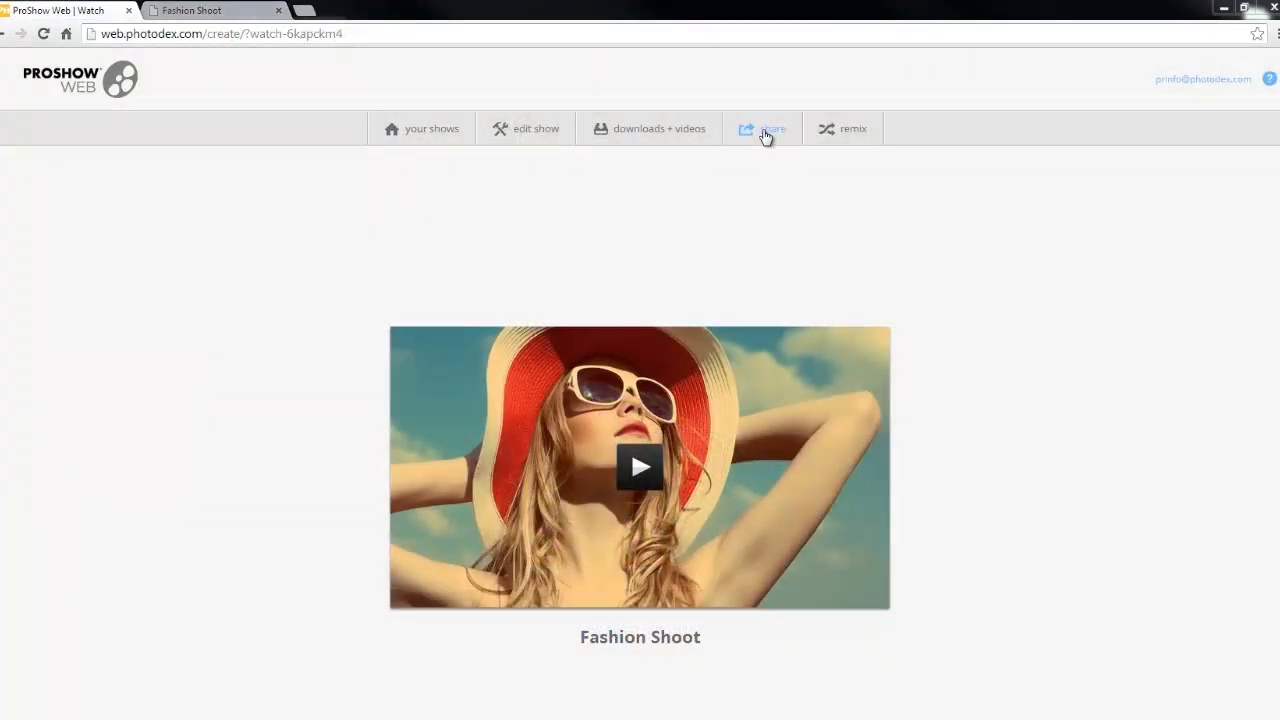
Reopen the Share dialog and go to its Adjust branding settings gear
click(762, 128)
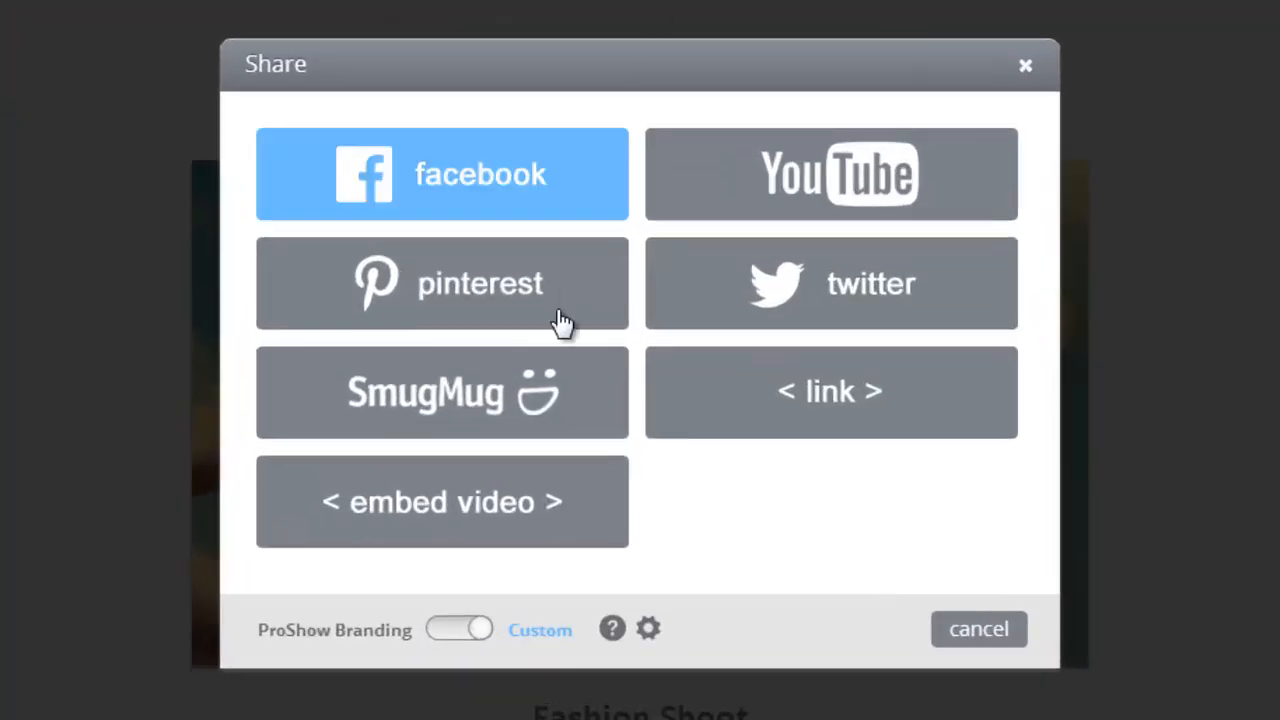
click(459, 628)
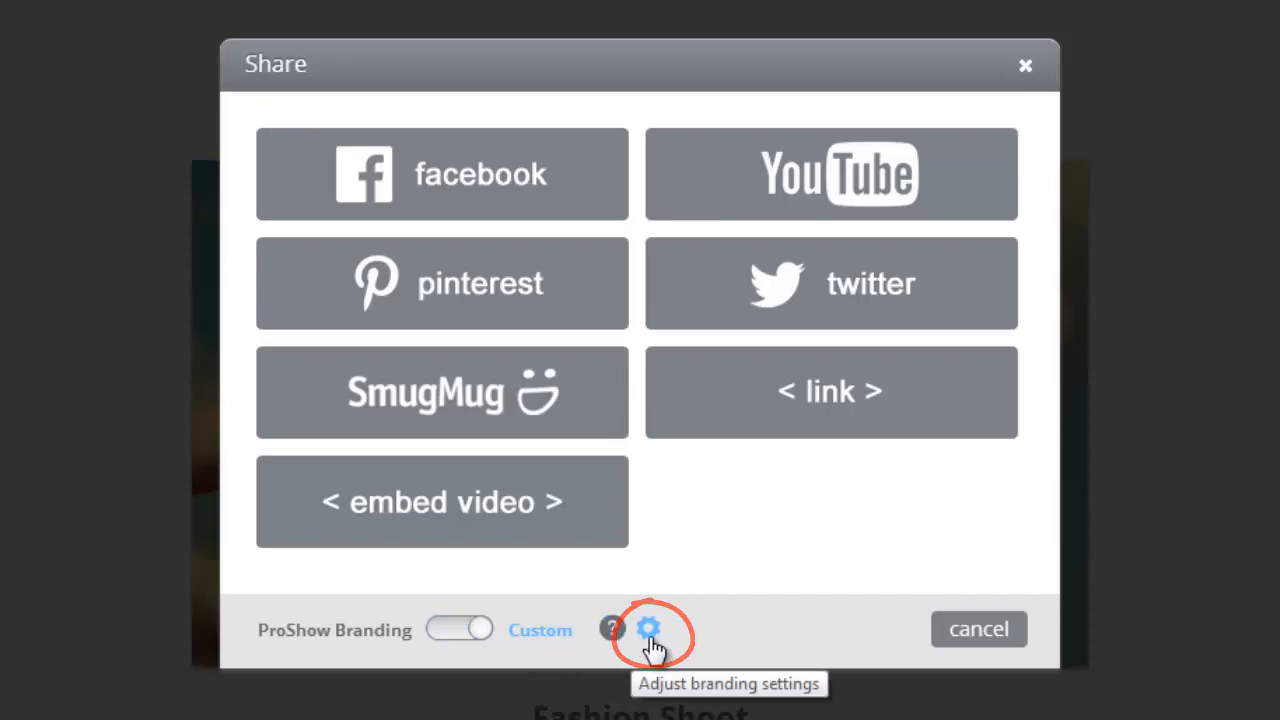
click(648, 628)
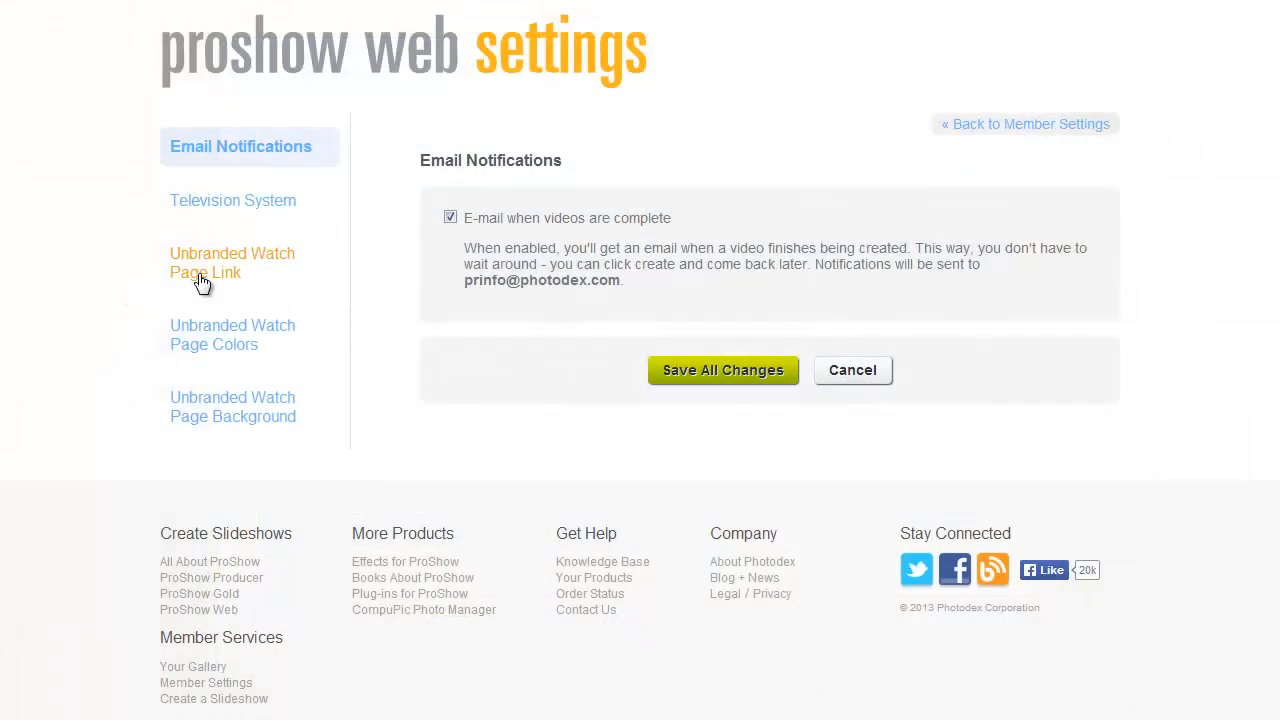
click(232, 262)
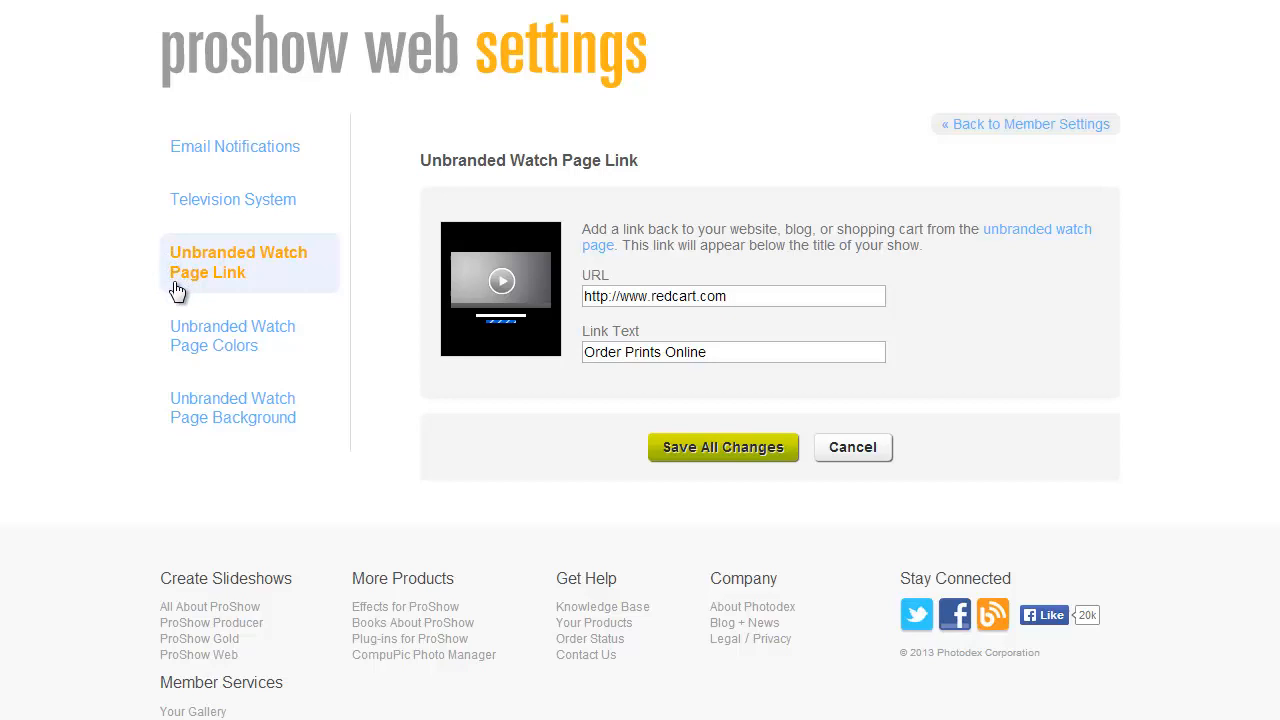
mouse_move(180, 345)
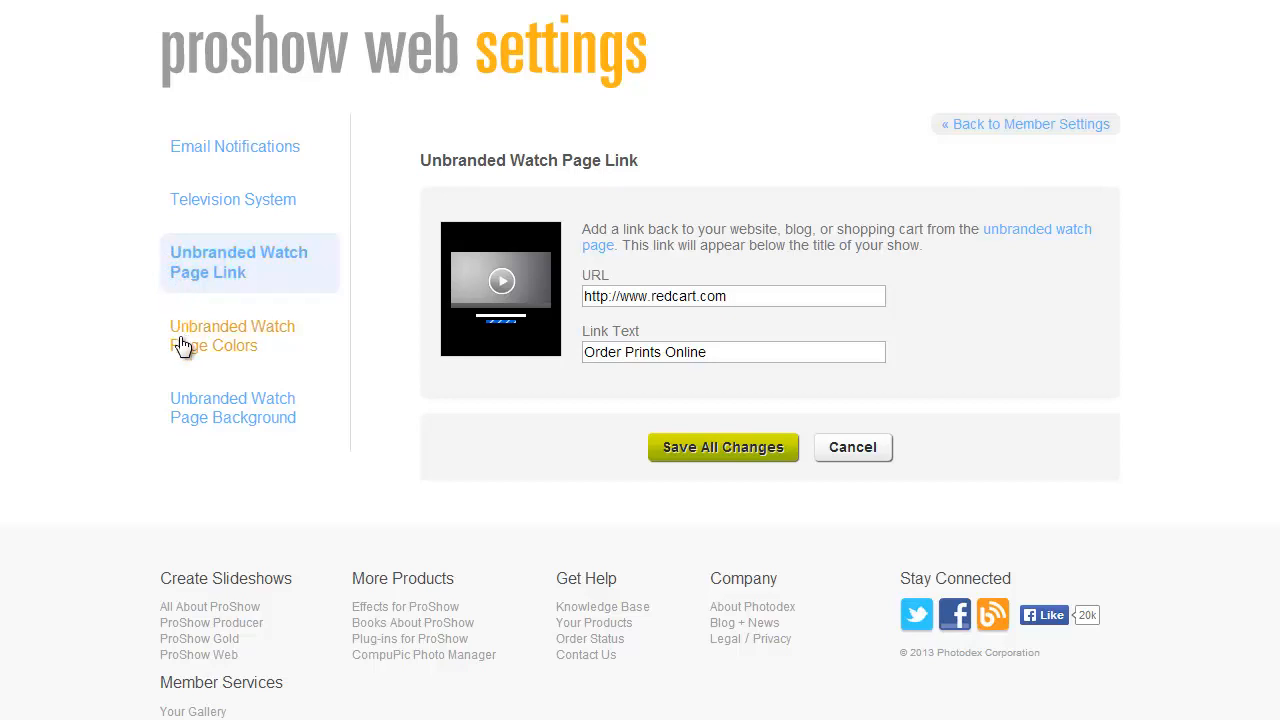
click(238, 335)
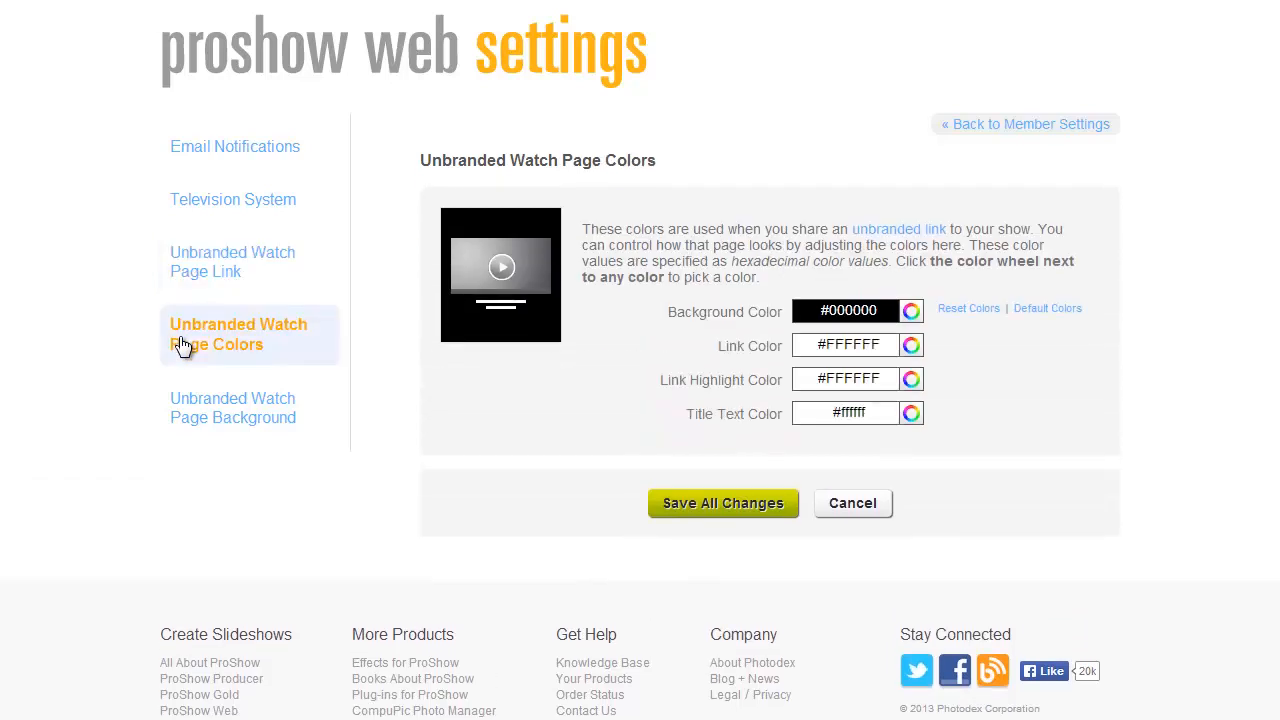
click(232, 407)
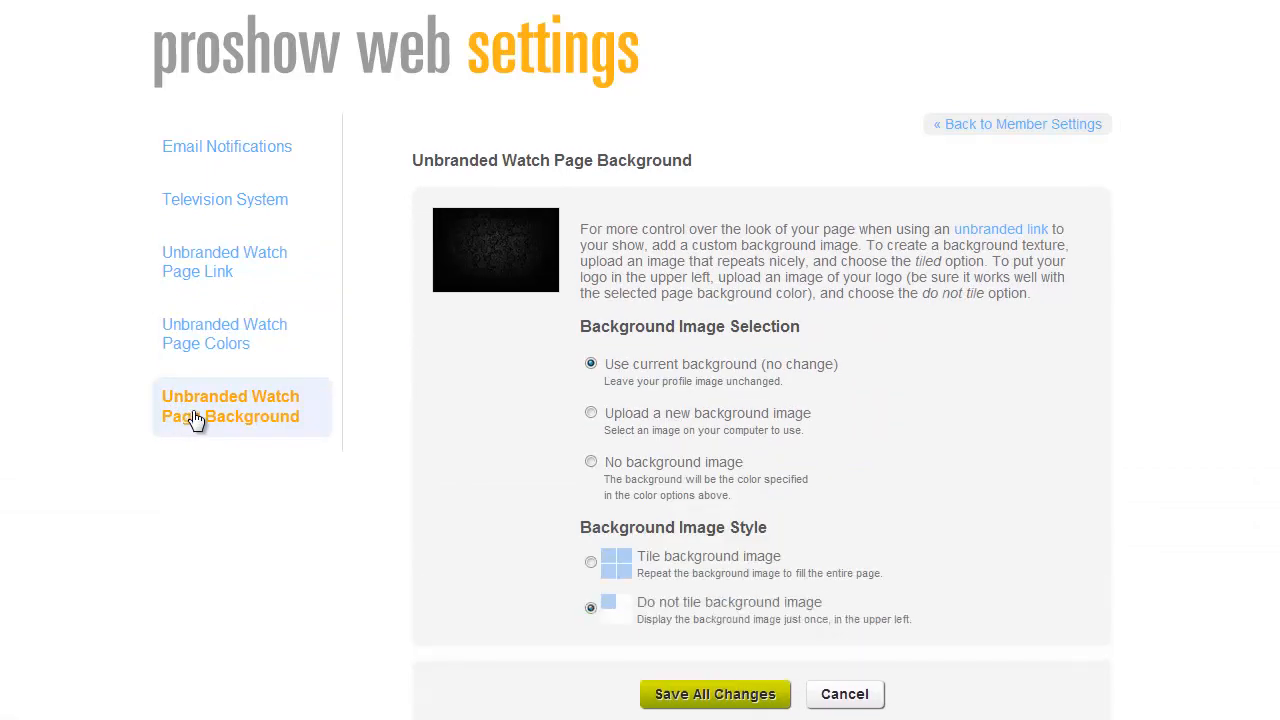
click(715, 694)
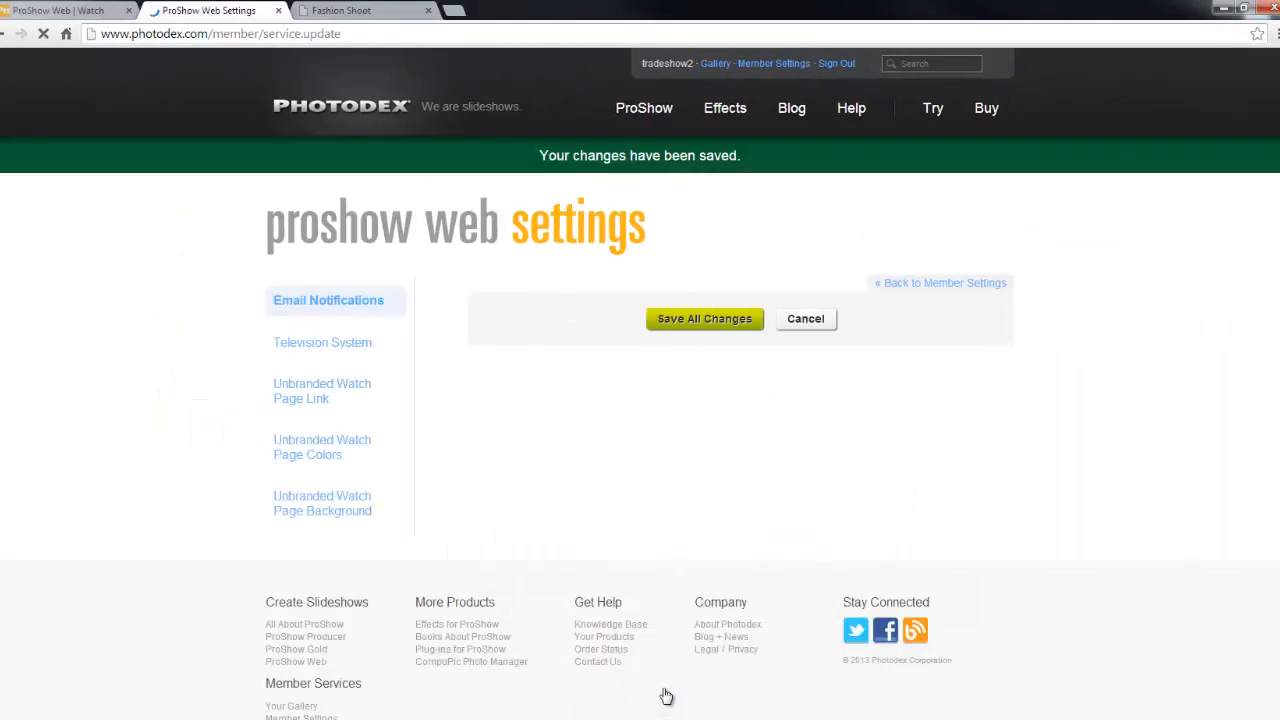